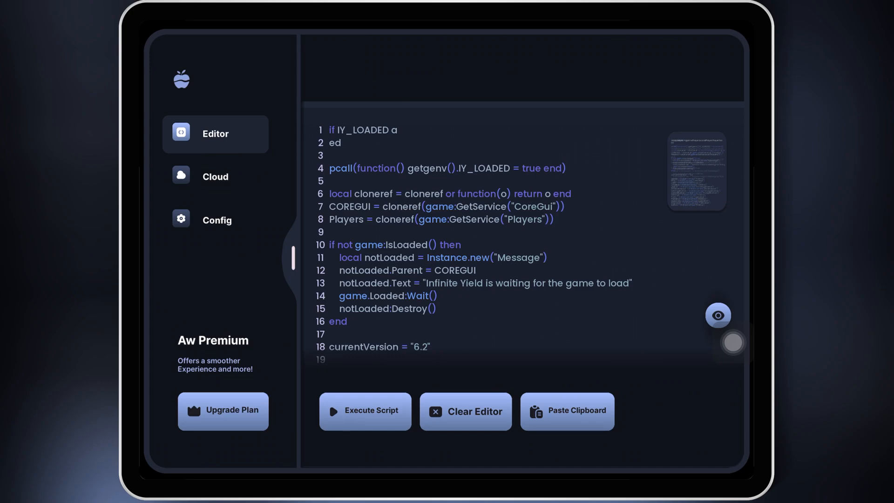
- Cycle through Apple-Ware's Cloud, Config and Editor sidebar screens, ending on Cloud
{"action": "left_click", "coordinate": [215, 176]}
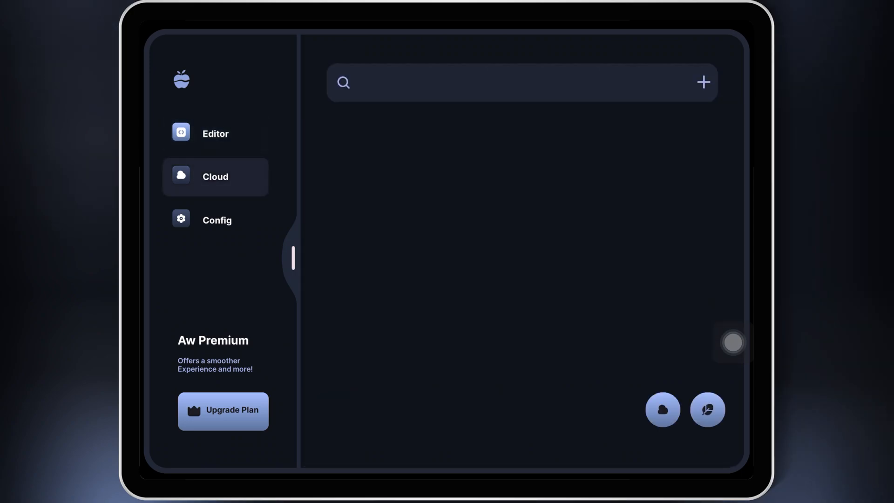
{"action": "left_click", "coordinate": [216, 220]}
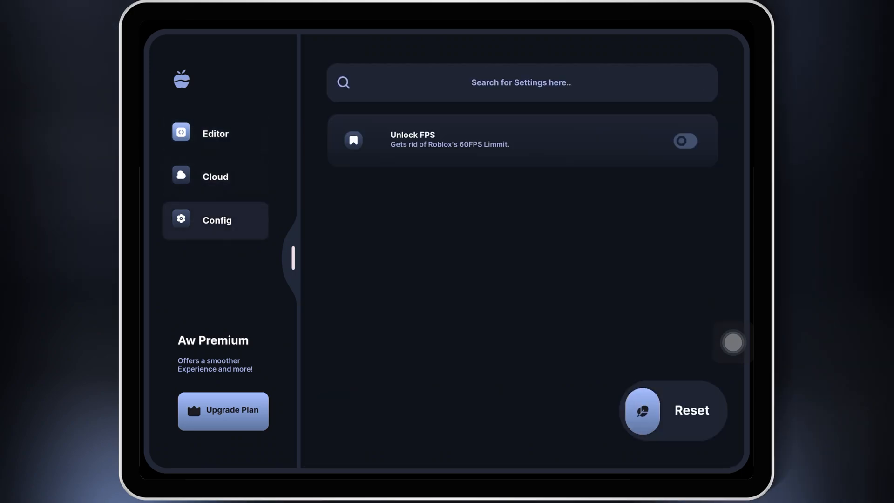
{"action": "left_click", "coordinate": [214, 133]}
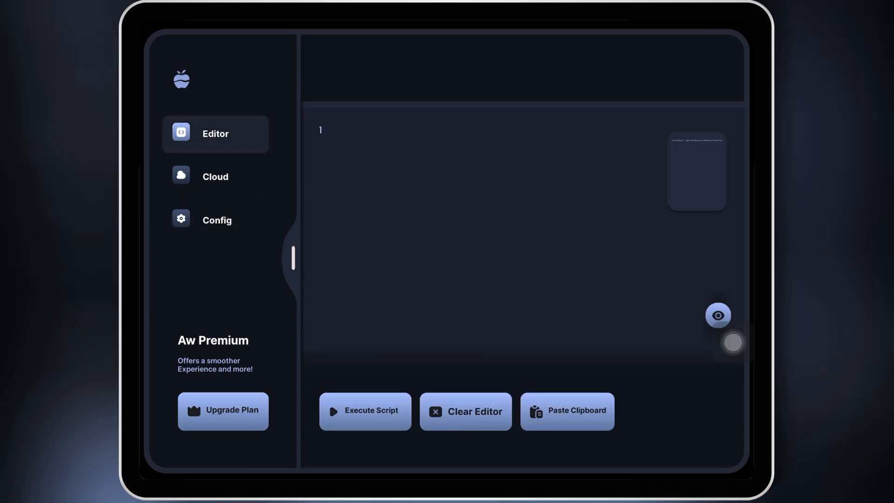
{"action": "left_click", "coordinate": [216, 220]}
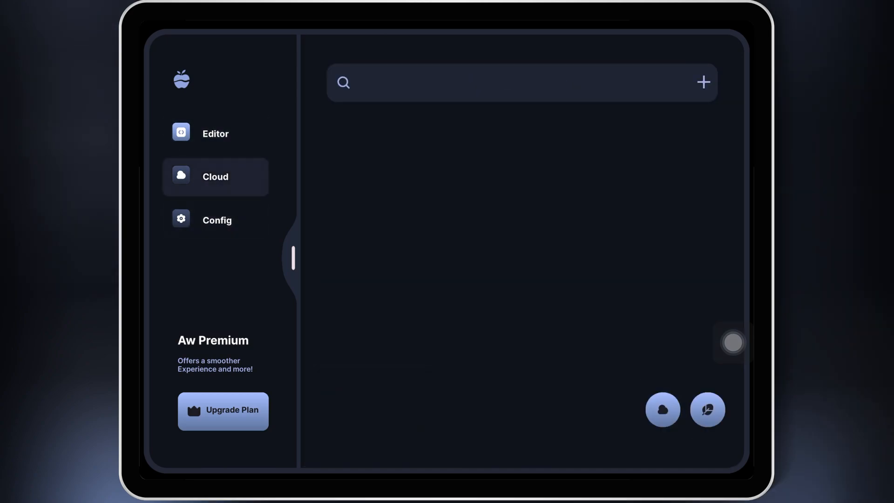
{"action": "left_click", "coordinate": [215, 133]}
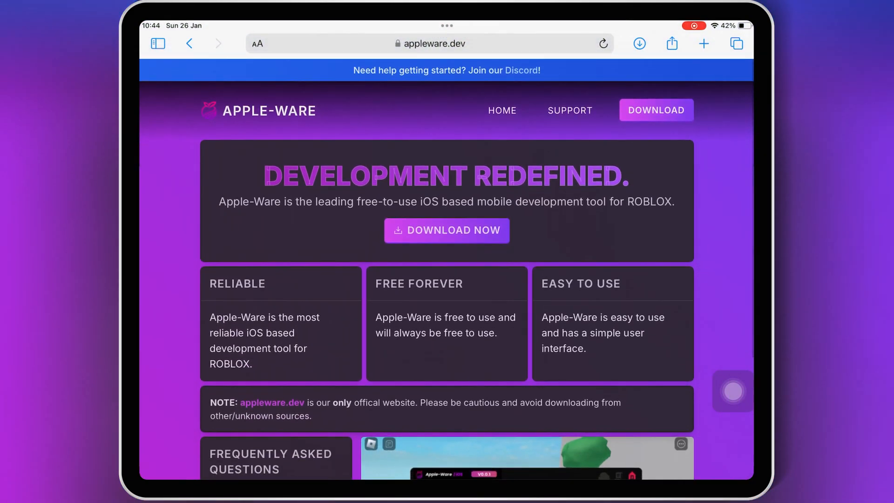
- Start the Apple-Ware V2.0.4 download from appleware.dev's Download Now page
{"action": "left_click", "coordinate": [469, 242]}
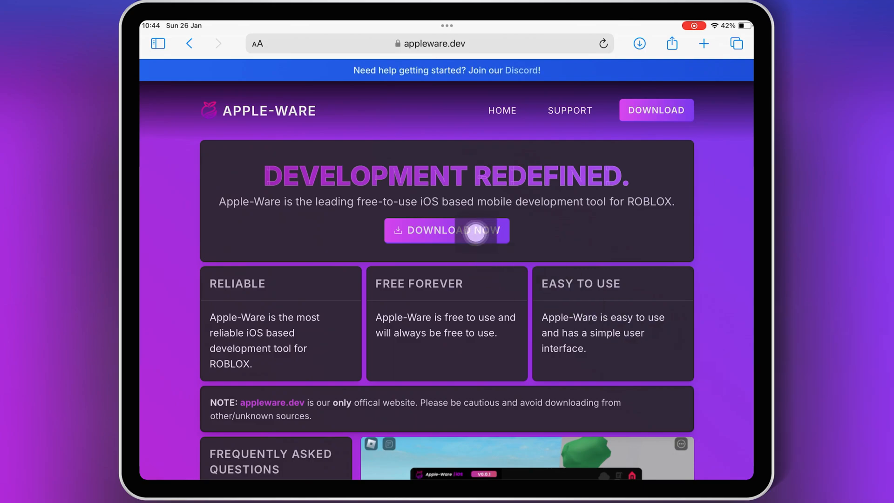
{"action": "left_click", "coordinate": [460, 231]}
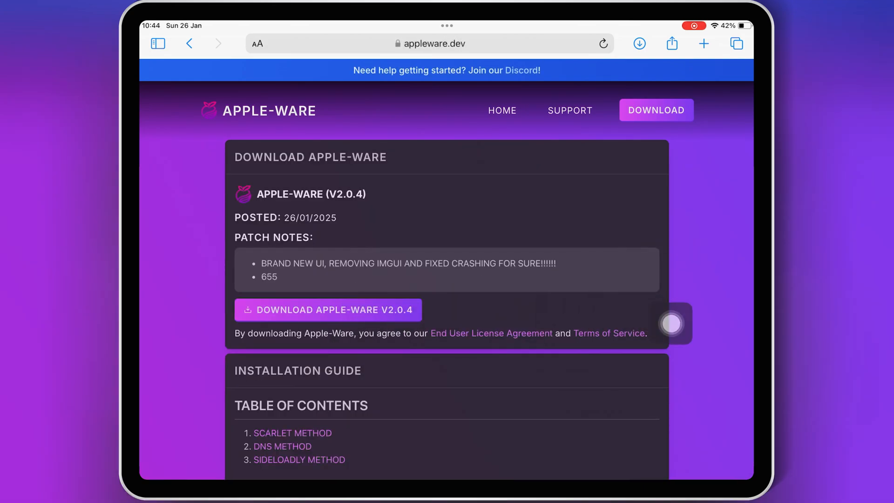
{"action": "left_click", "coordinate": [327, 310]}
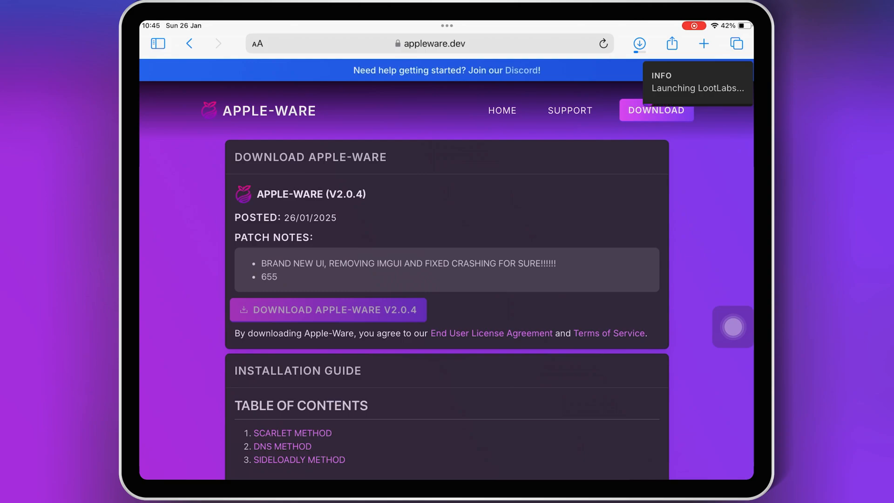
{"action": "left_click", "coordinate": [639, 43]}
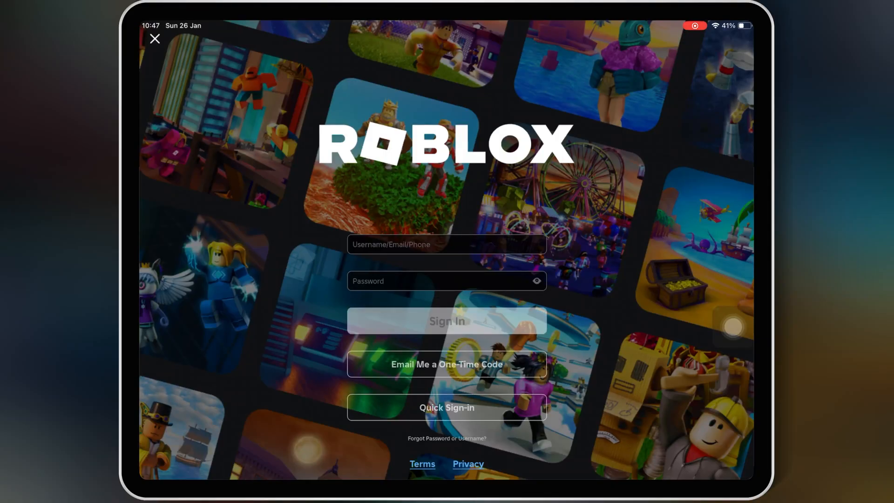
- Launch Roblox and wait for its username and password sign-in screen
{"action": "left_click", "coordinate": [446, 244]}
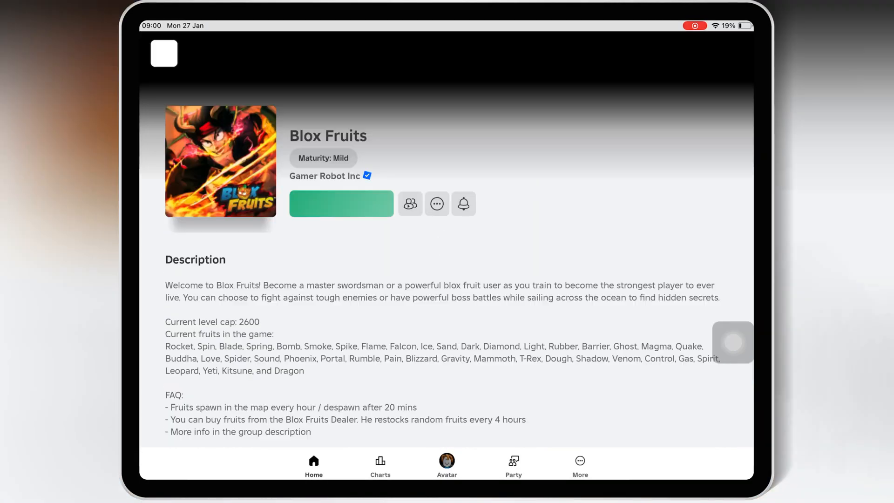
- Leave the Blox Fruits game page for the iPad home screen
{"action": "left_click", "coordinate": [341, 204]}
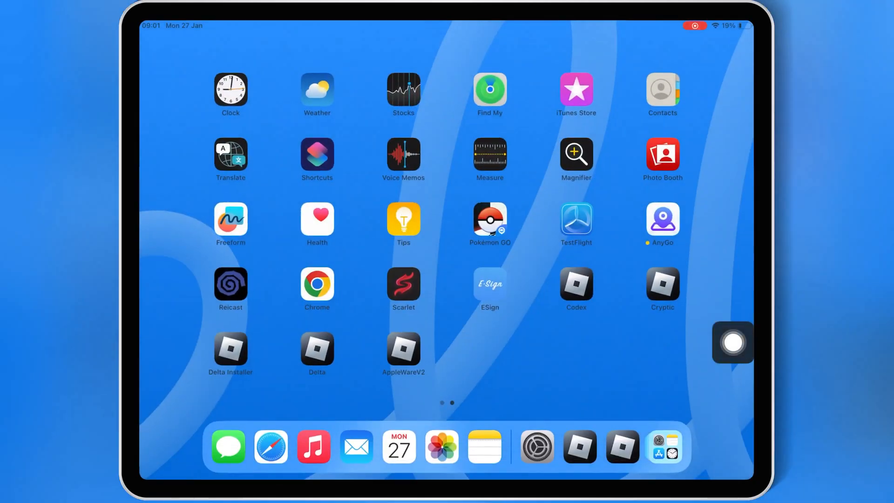
- Paste the TableUD loot link in Safari and start Checkpoint 1's Watch a Video task
{"action": "left_click", "coordinate": [272, 447]}
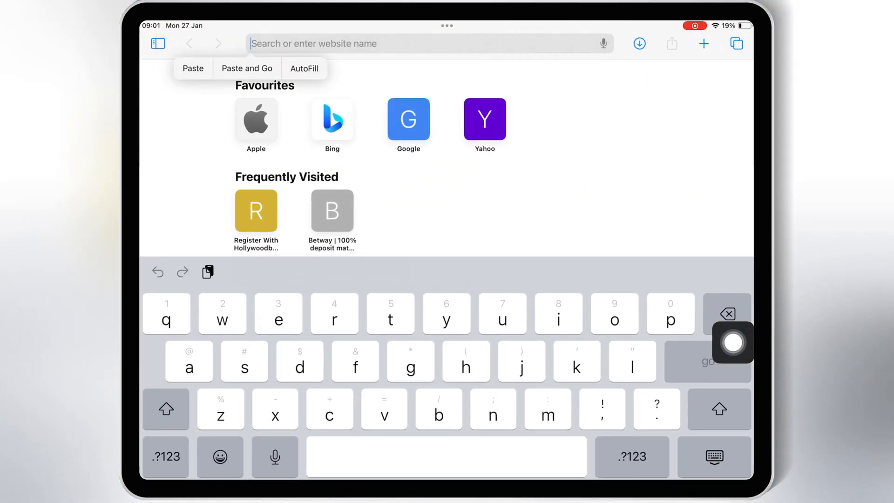
{"action": "left_click", "coordinate": [247, 68]}
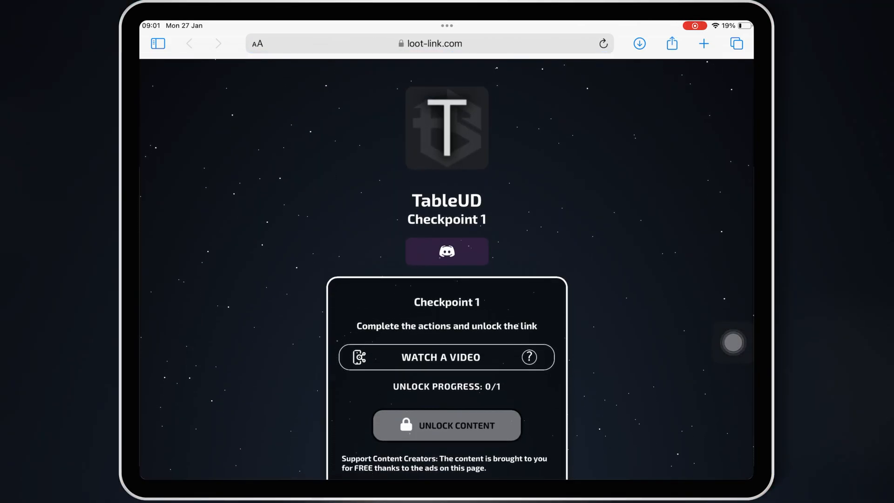
{"action": "left_click", "coordinate": [446, 357]}
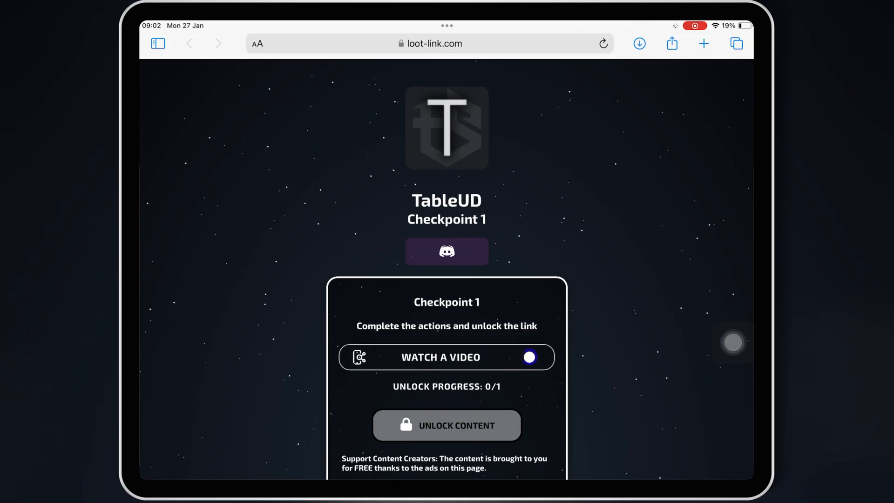
{"action": "left_click", "coordinate": [446, 357]}
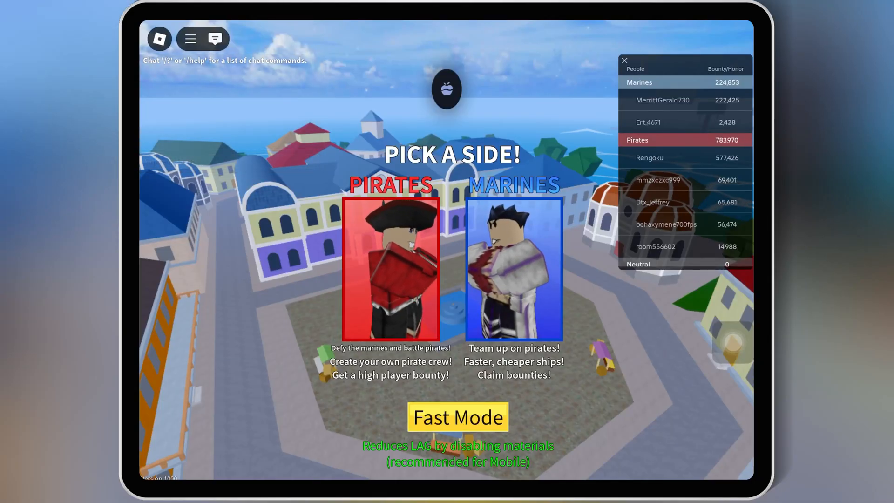
- Close the Blox Fruits player leaderboard on Pick a Side and open Apple-Ware in-game
{"action": "left_click", "coordinate": [624, 61]}
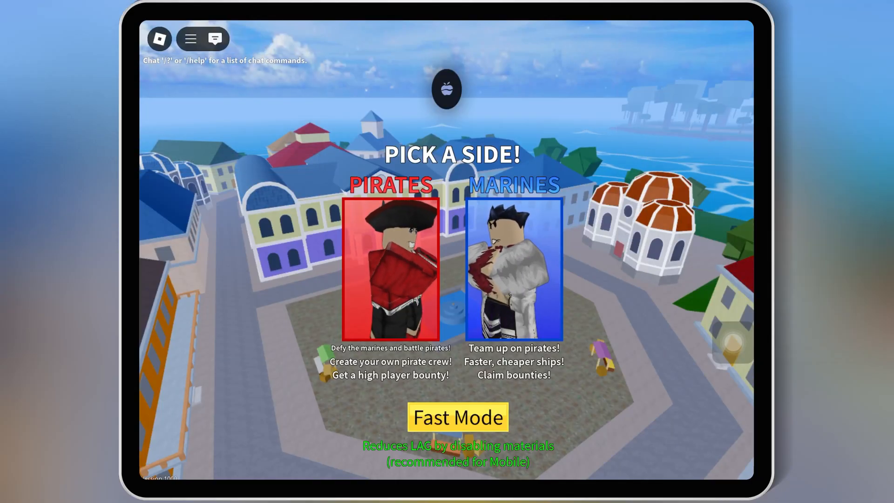
{"action": "left_click", "coordinate": [390, 273]}
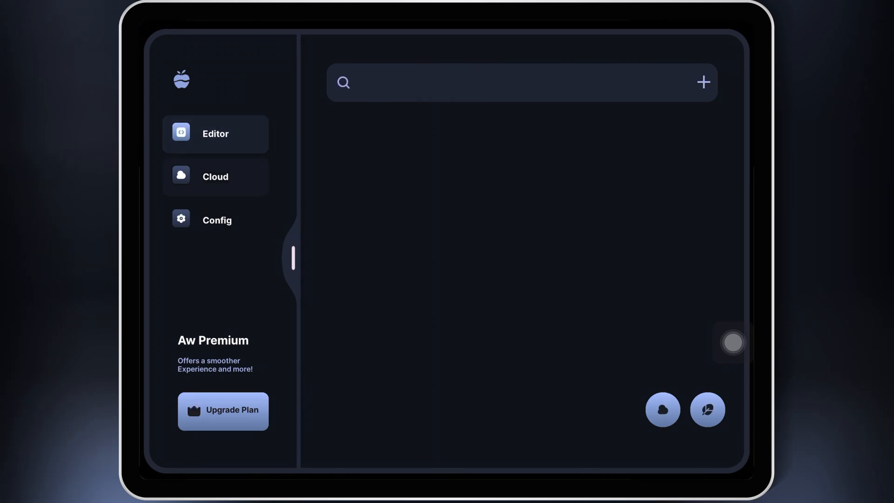
- Switch to Config and back to Editor to reveal the Infinite Yield loader script
{"action": "left_click", "coordinate": [217, 220]}
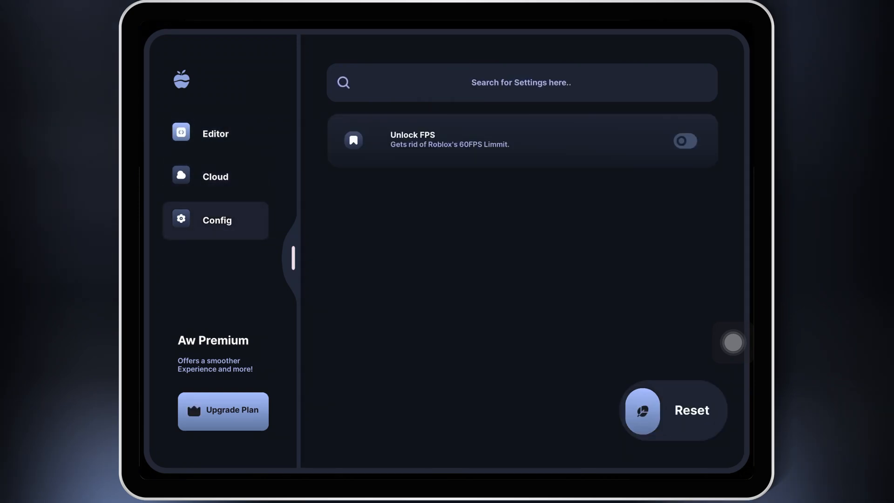
{"action": "left_click", "coordinate": [214, 133]}
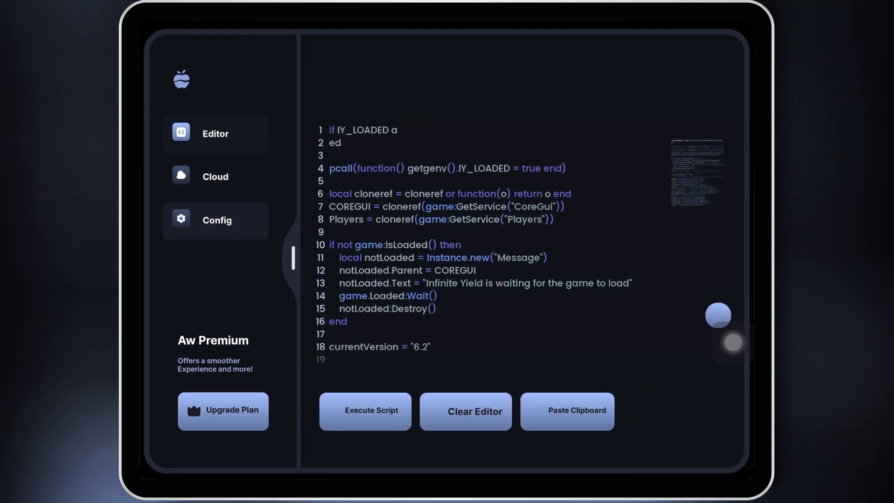